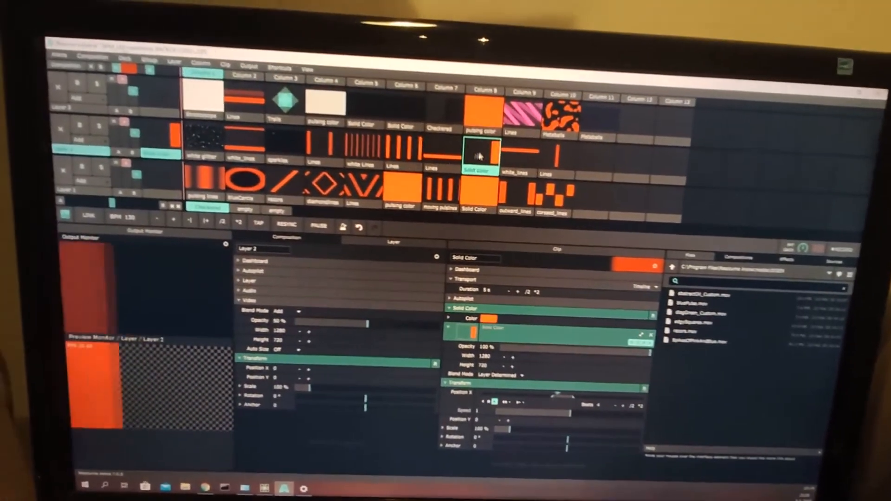
Switch GeoPix to Performer Mode showing the left deck, mix and right deck of clips.
click(353, 193)
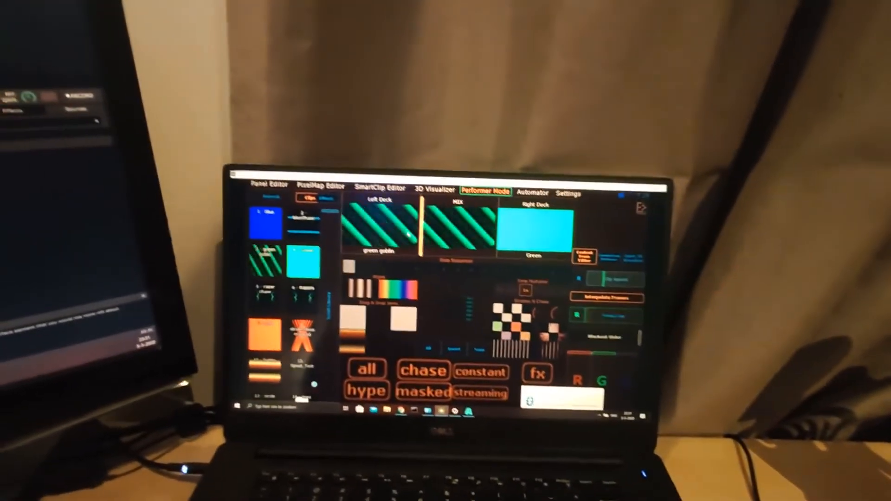
Show GeoPix's General Settings and the configuration of the two Art-Net LED strip devices.
click(570, 191)
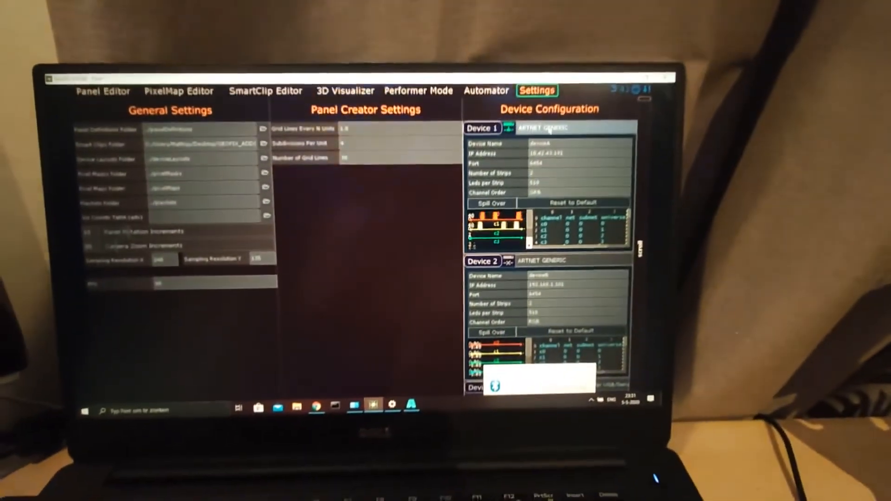